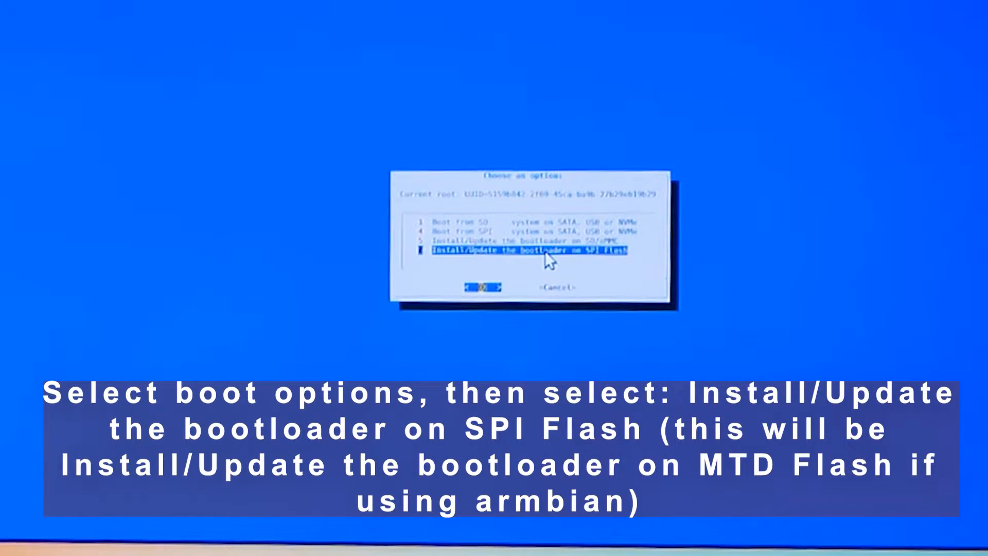
- Choose 'Install/Update the bootloader on SPI Flash' so the continue warning appears
left_click(479, 286)
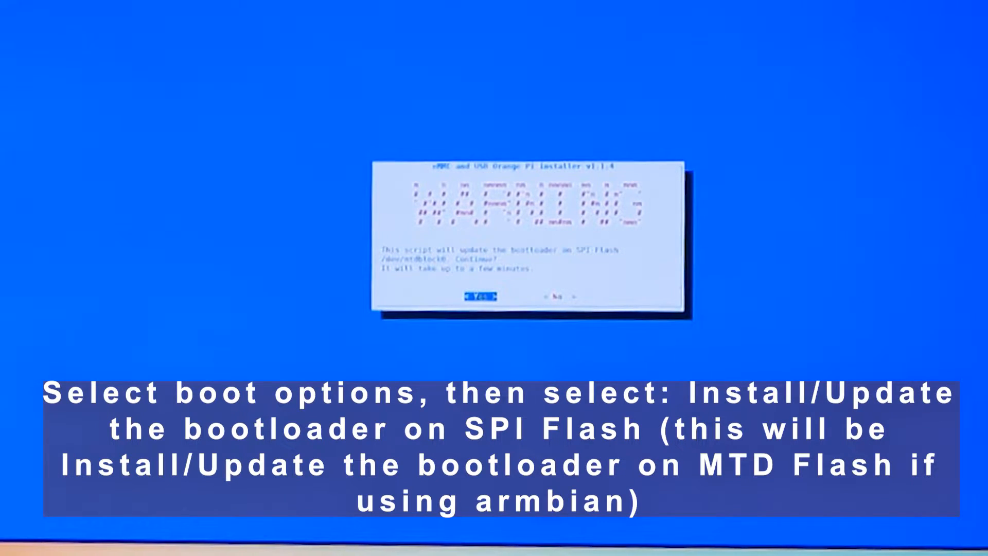